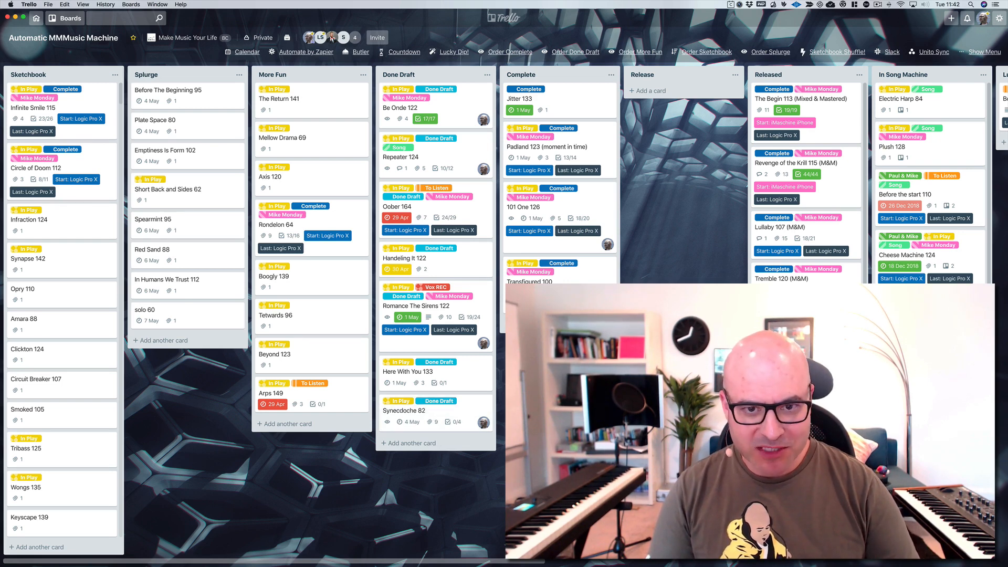
pyautogui.moveTo(870, 98)
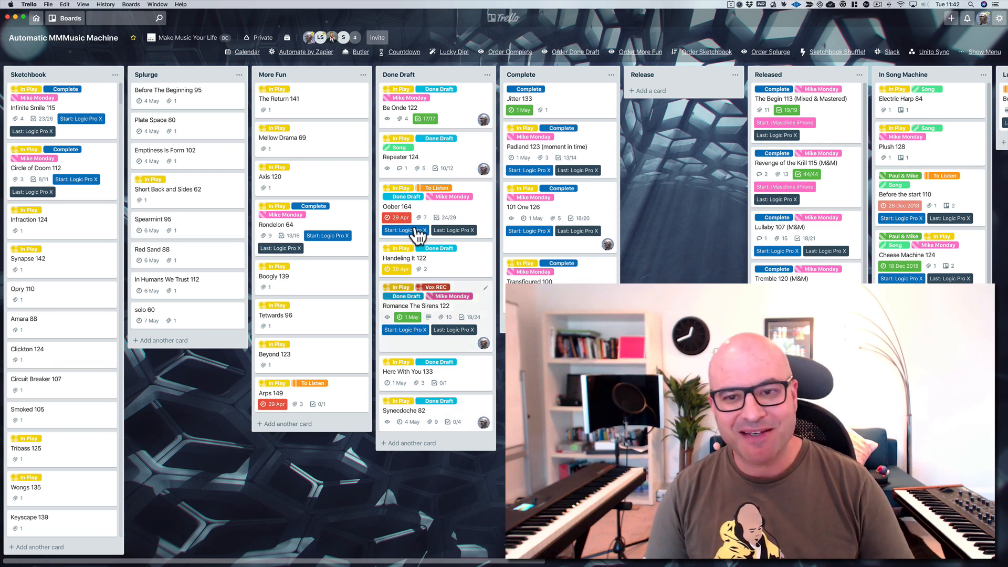
pyautogui.moveTo(560, 109)
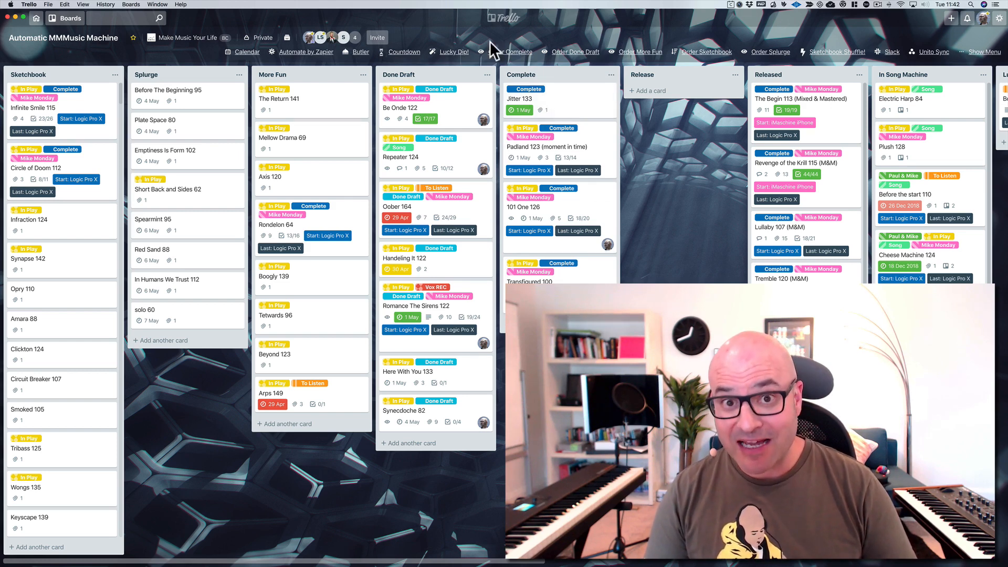
pyautogui.moveTo(448, 413)
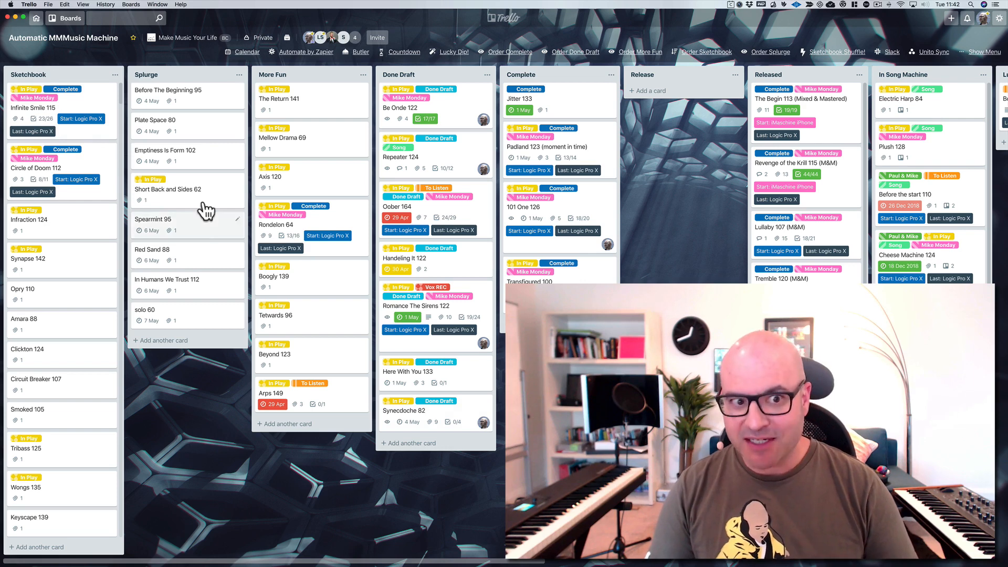
pyautogui.moveTo(187, 176)
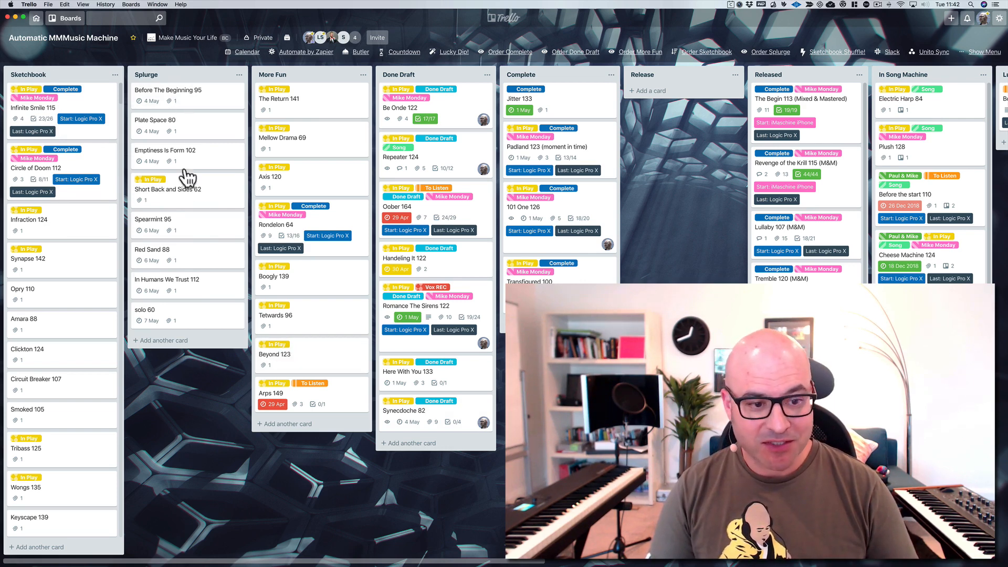
pyautogui.moveTo(199, 131)
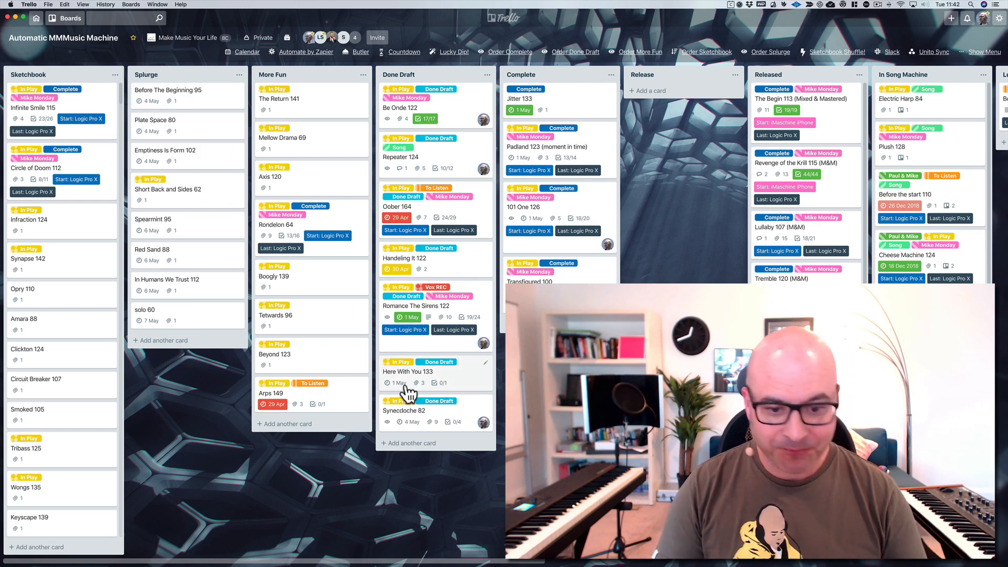
# Preview the bottom Midnight Oil 82.mp3 attachment of the Synecdoche 82 card, loaded at 0:00 of 2:43
pyautogui.click(406, 411)
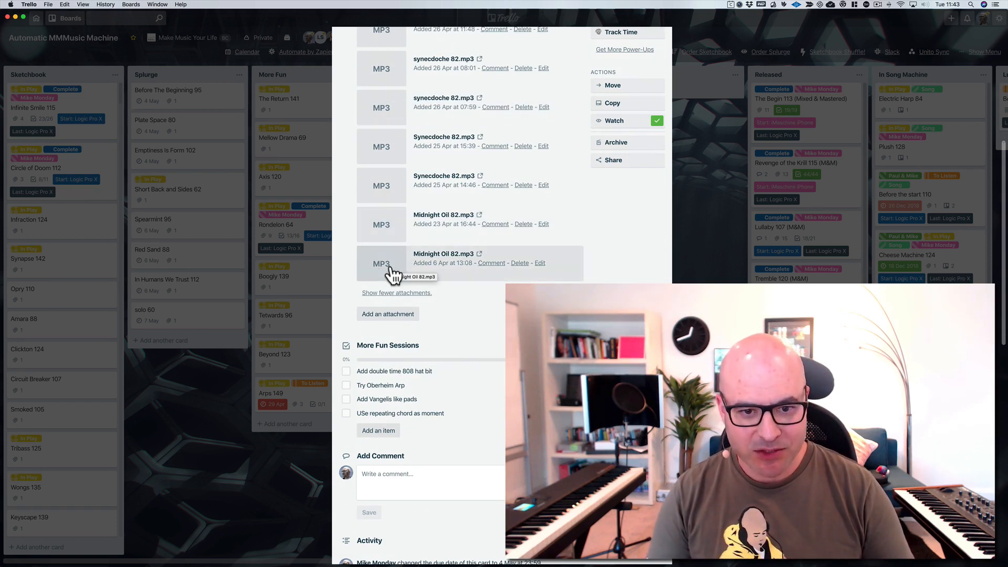
pyautogui.click(381, 263)
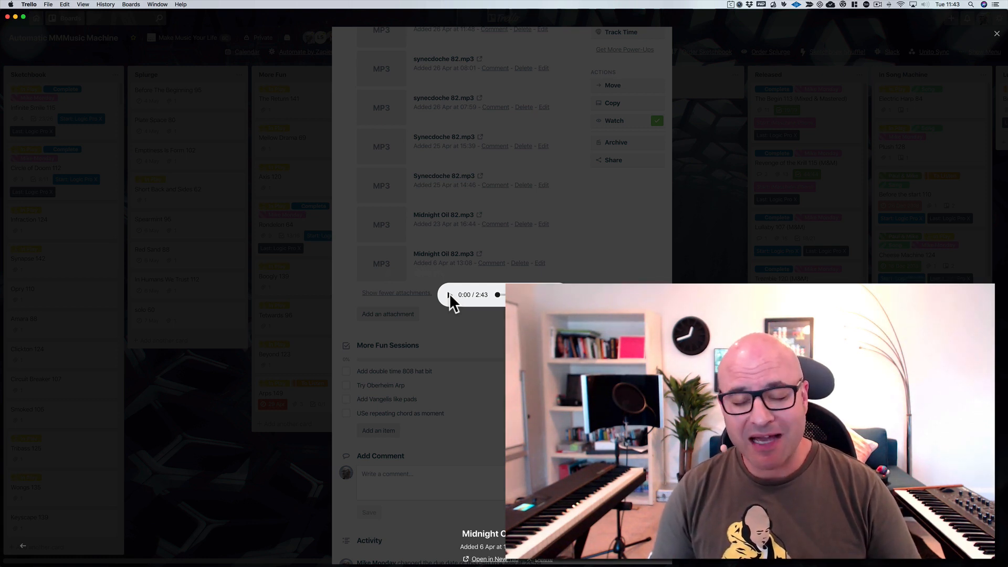
# Play the Midnight Oil 82 track and pause it at 0:44 of 2:43
pyautogui.click(449, 294)
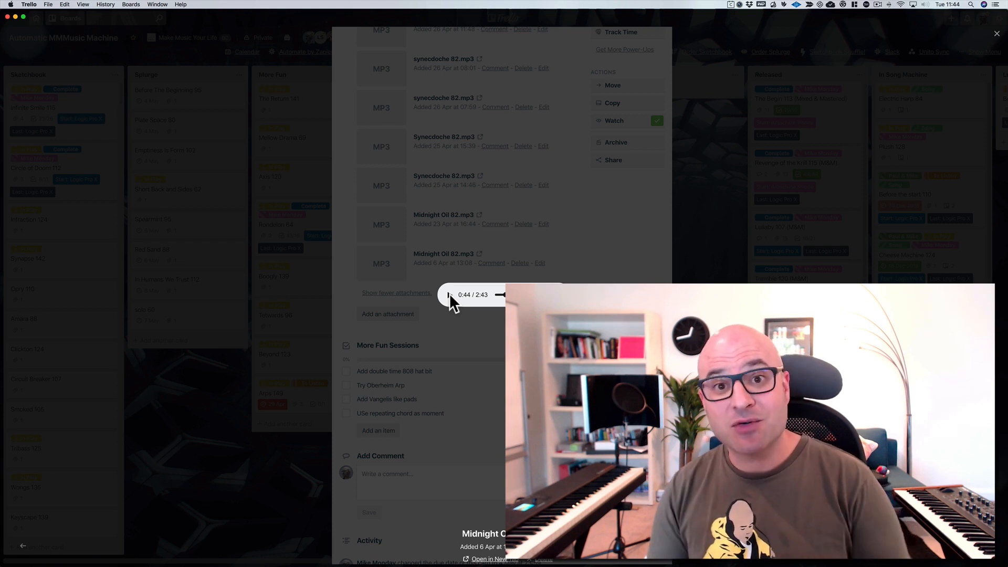
pyautogui.click(451, 295)
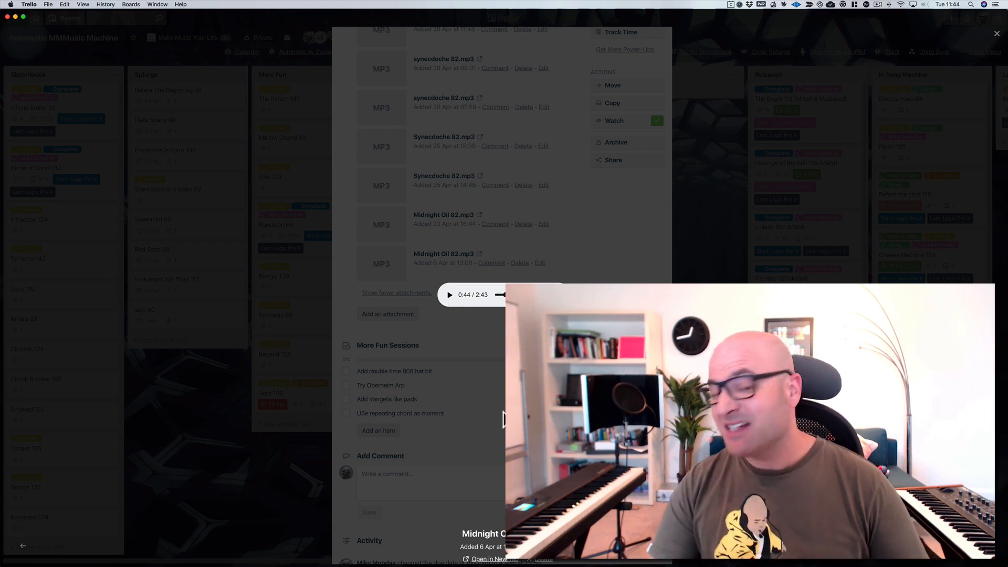
pyautogui.moveTo(212, 435)
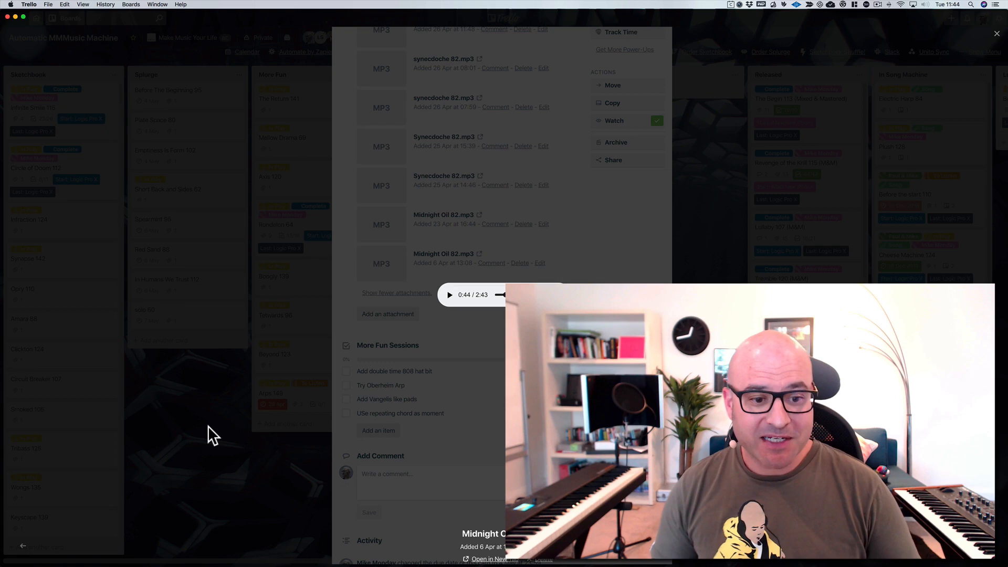
pyautogui.click(996, 34)
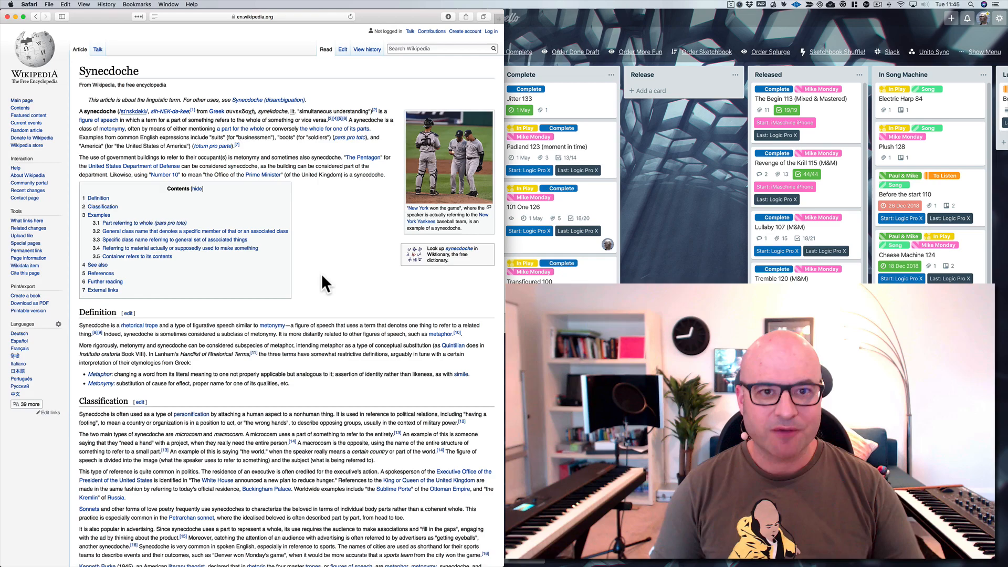
# Scroll the Wikipedia synecdoche article down to its Examples section
pyautogui.scroll(-3)
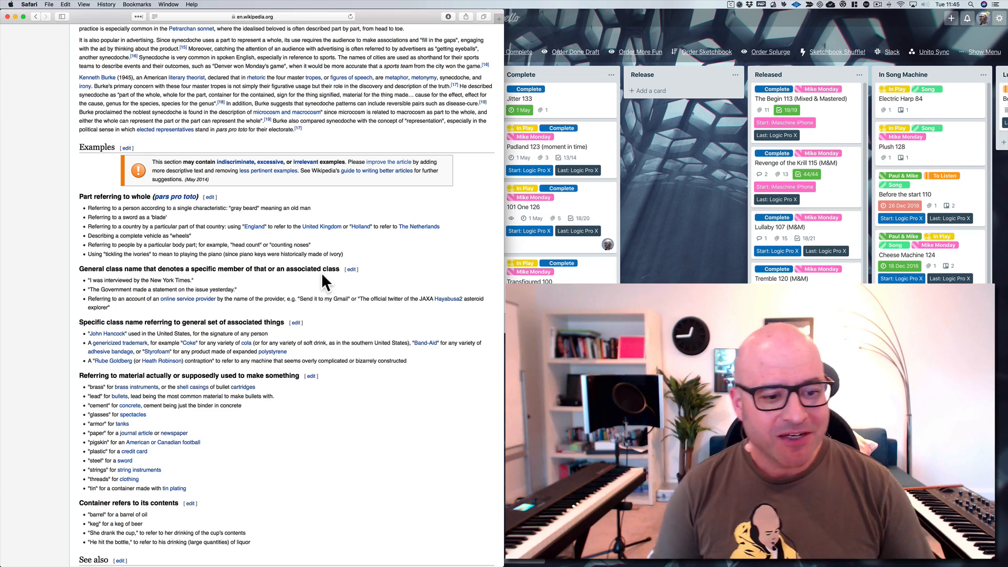
pyautogui.scroll(-3)
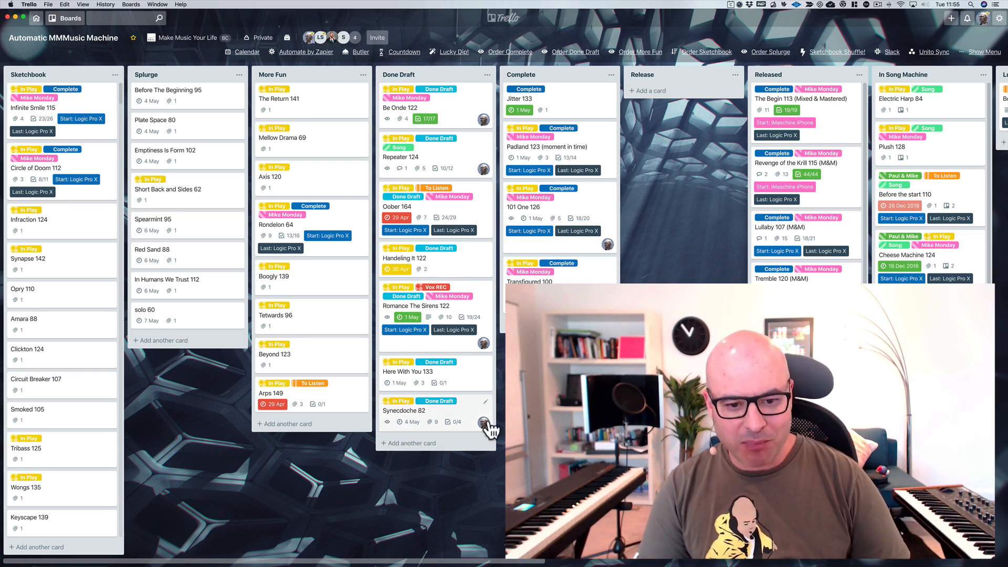
# Show all Synecdoche 82 attachments and preview the newest MP3, an 8:15 track
pyautogui.click(403, 410)
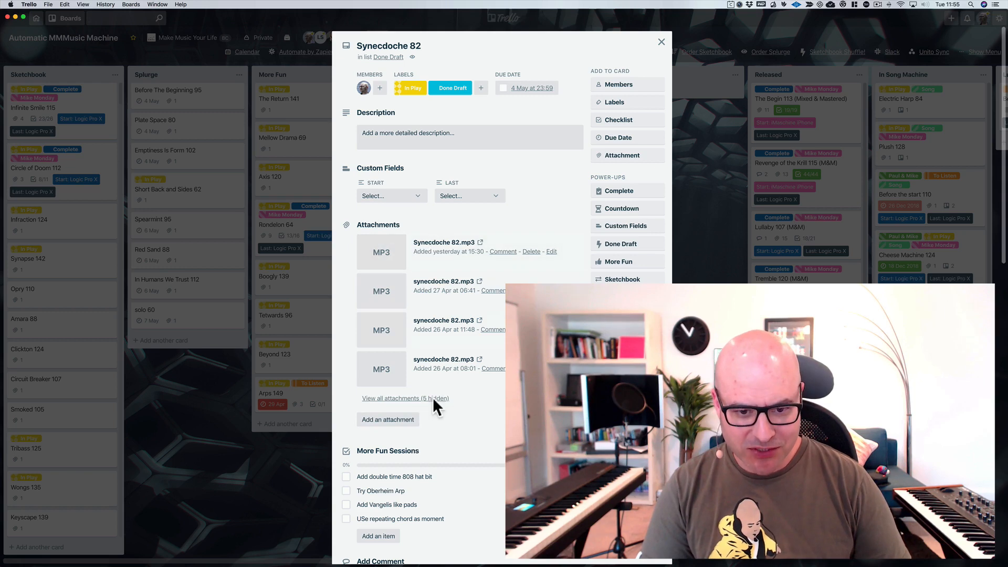
pyautogui.click(405, 398)
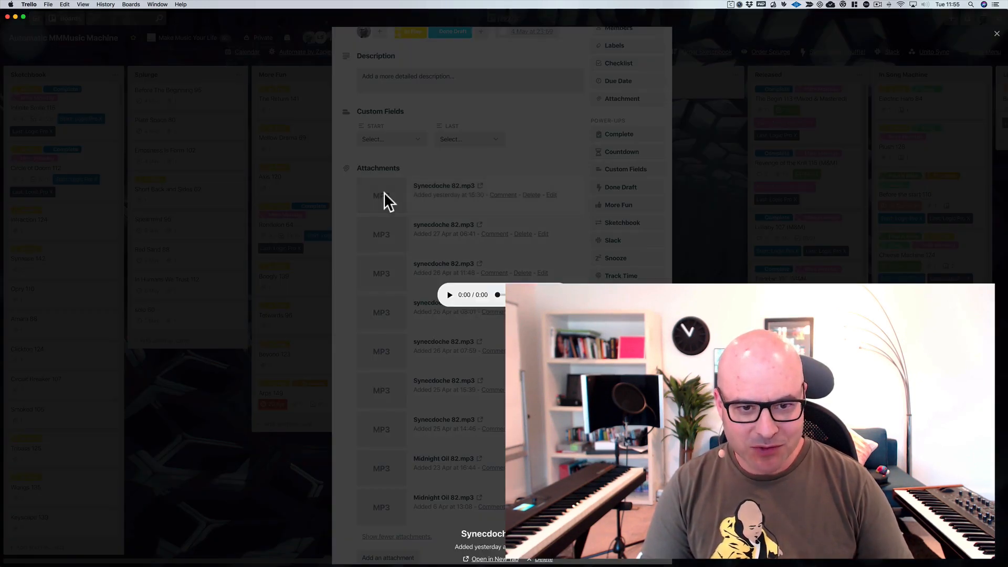
pyautogui.click(451, 294)
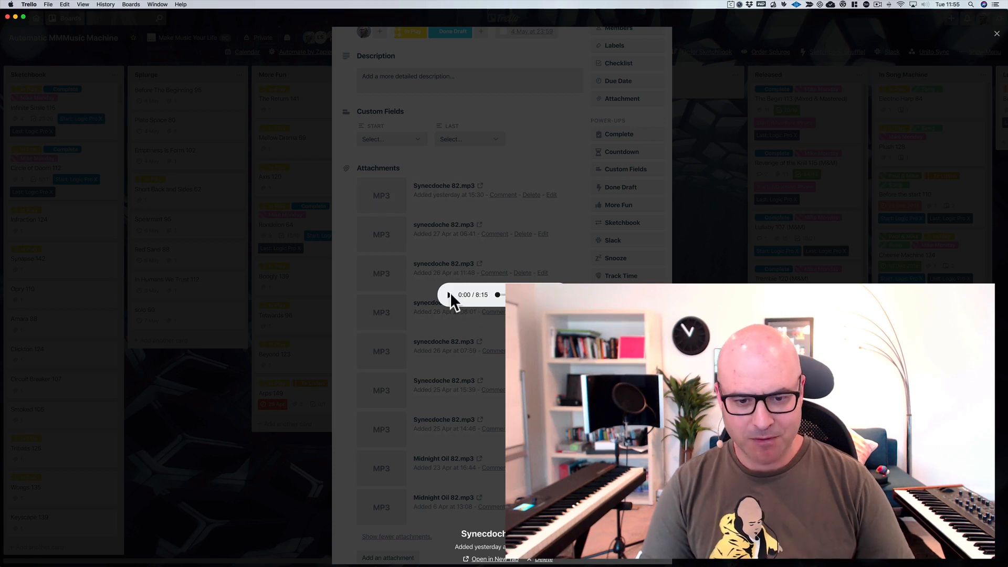
# Play the newest MP3 to 0:32 of 8:15, then close the preview back to the board
pyautogui.click(450, 294)
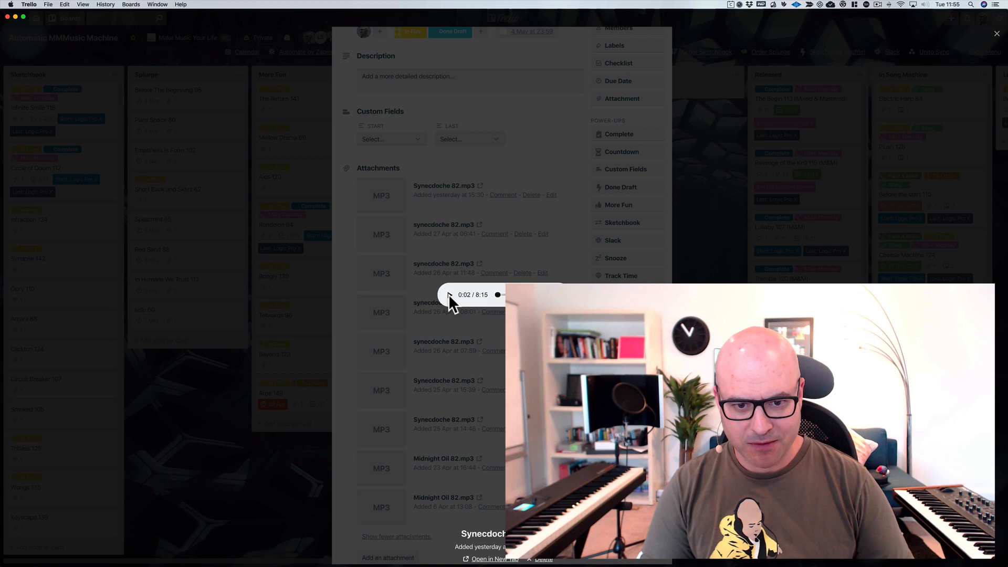
pyautogui.click(451, 294)
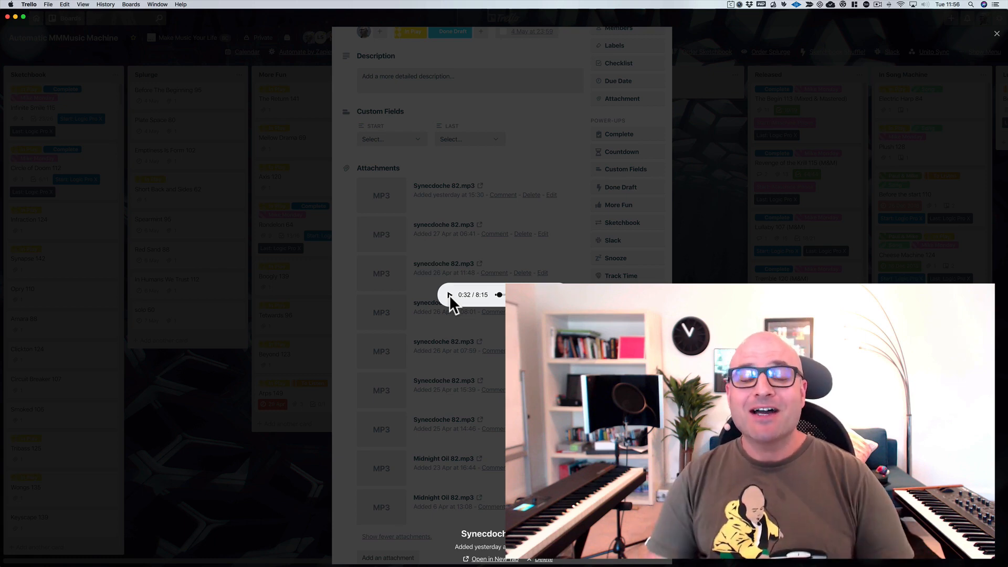
pyautogui.moveTo(230, 475)
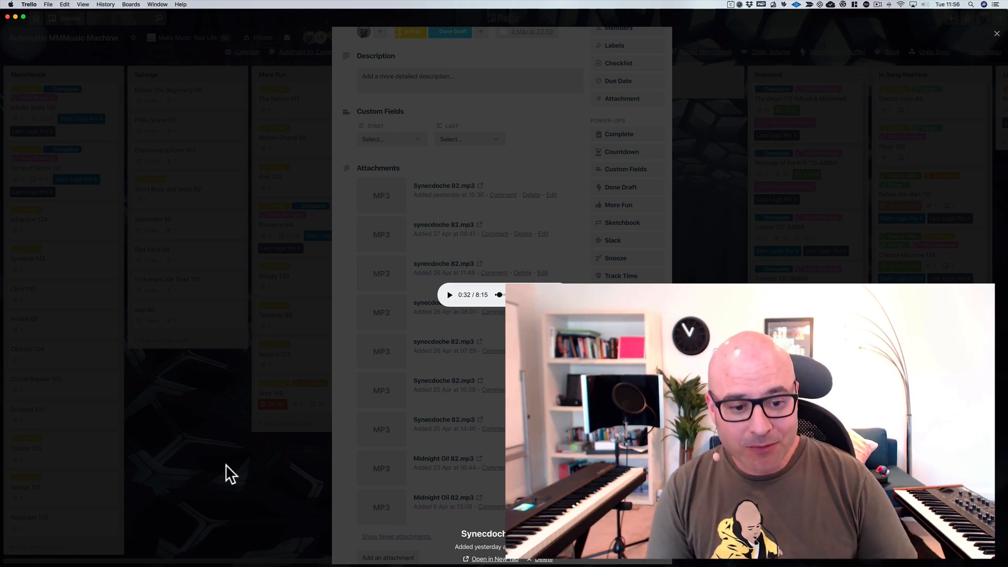
pyautogui.click(996, 33)
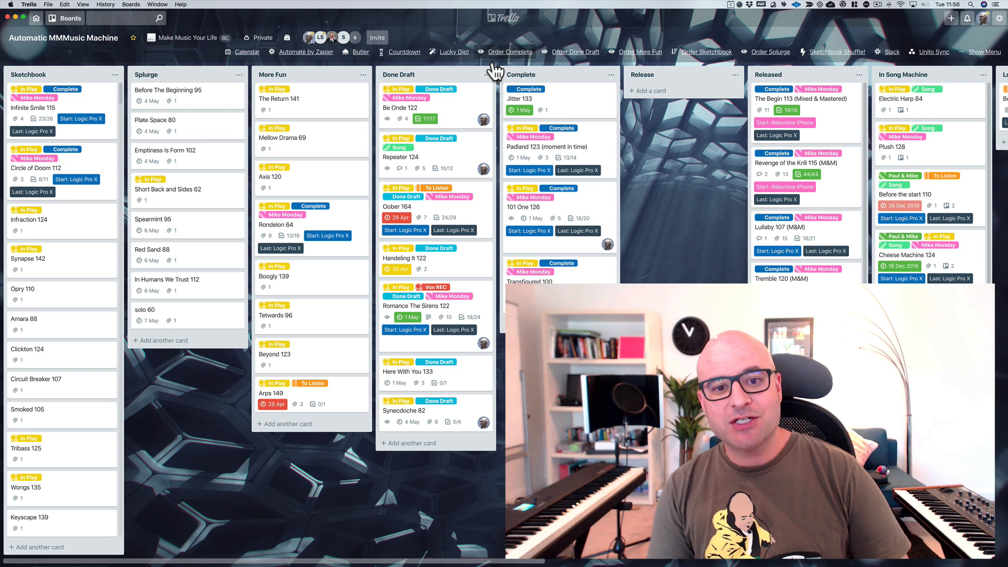
pyautogui.moveTo(473, 391)
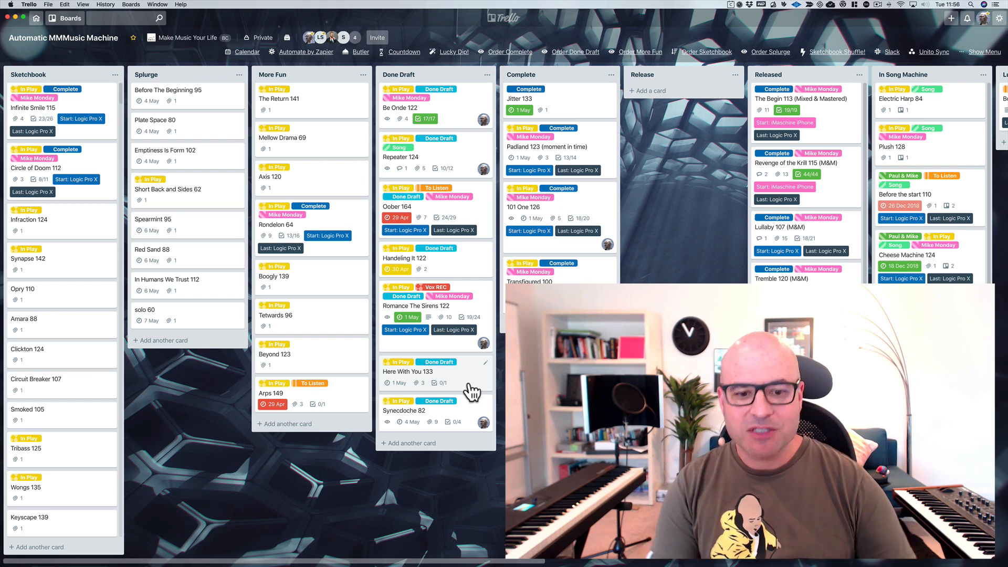
pyautogui.click(403, 411)
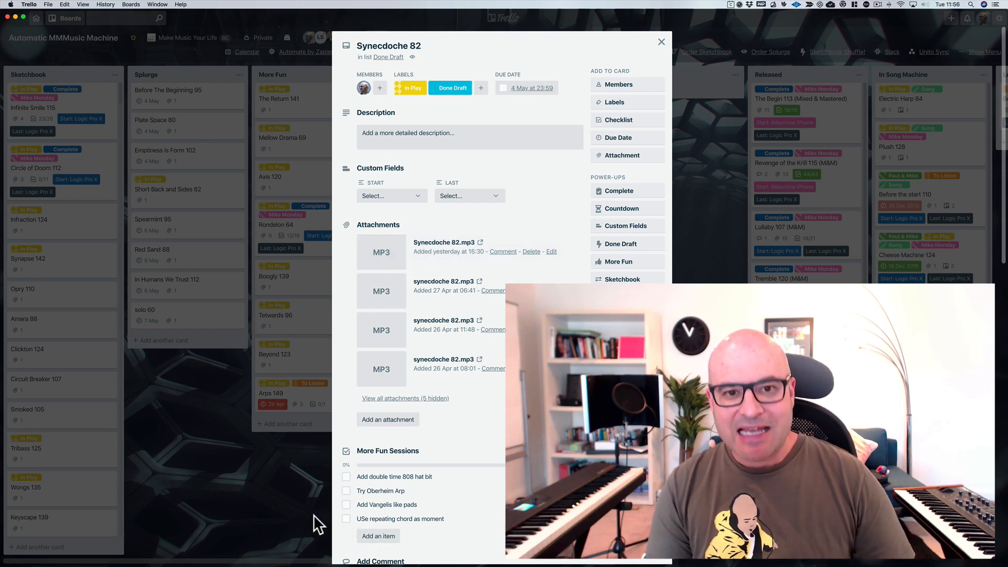
pyautogui.click(660, 42)
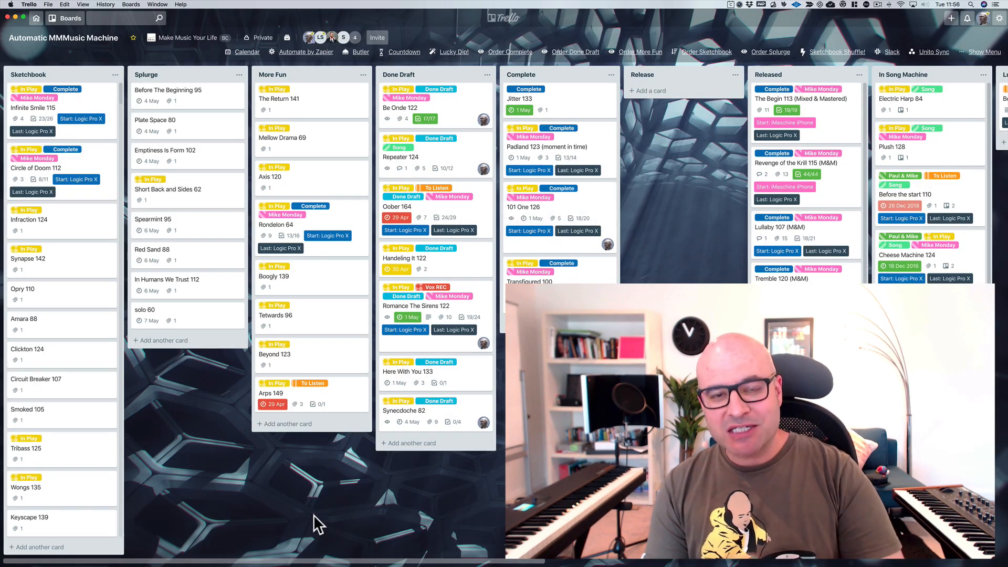